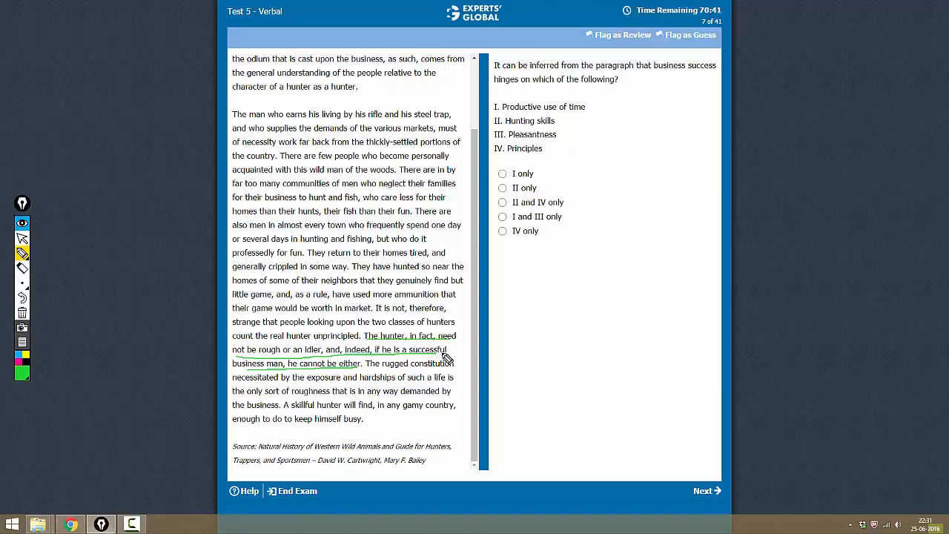
{"action": "mouse_move", "coordinate": [280, 349]}
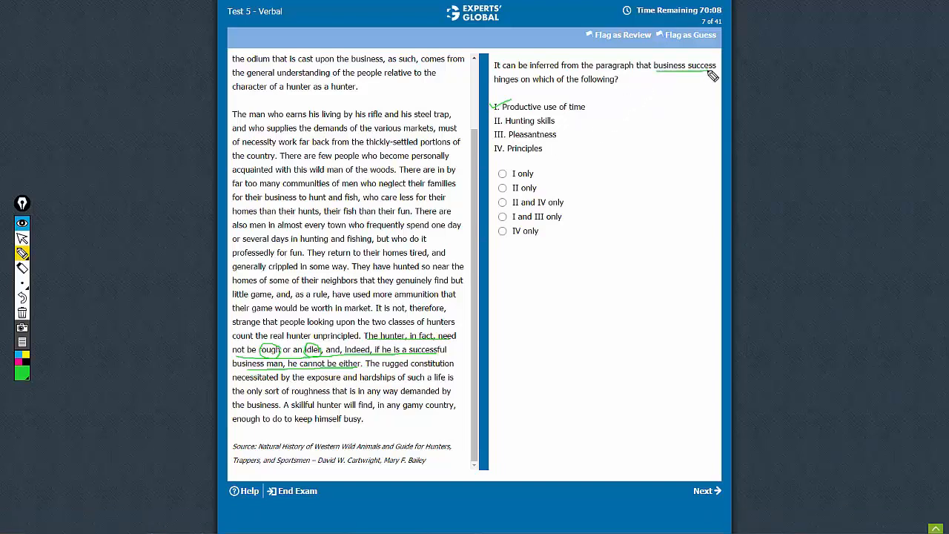
{"action": "mouse_move", "coordinate": [506, 125]}
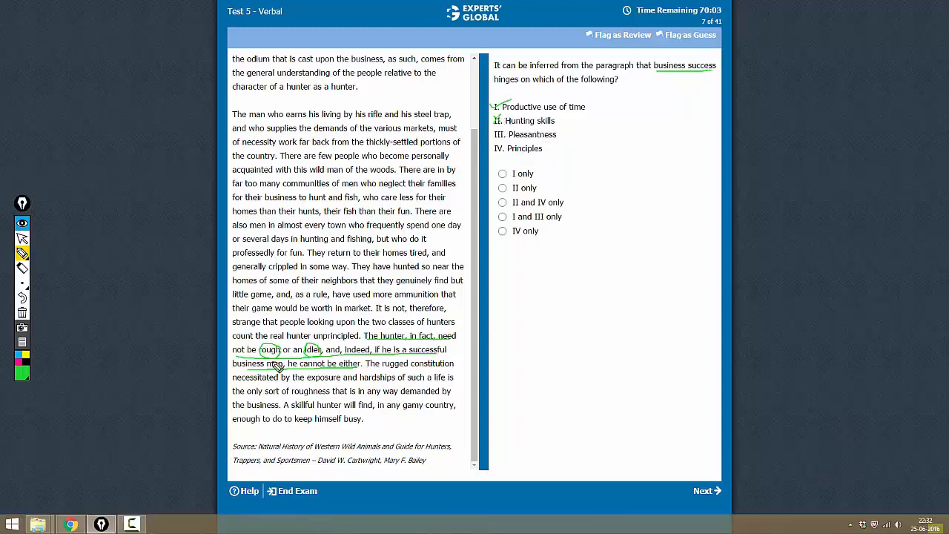
{"action": "mouse_move", "coordinate": [558, 145]}
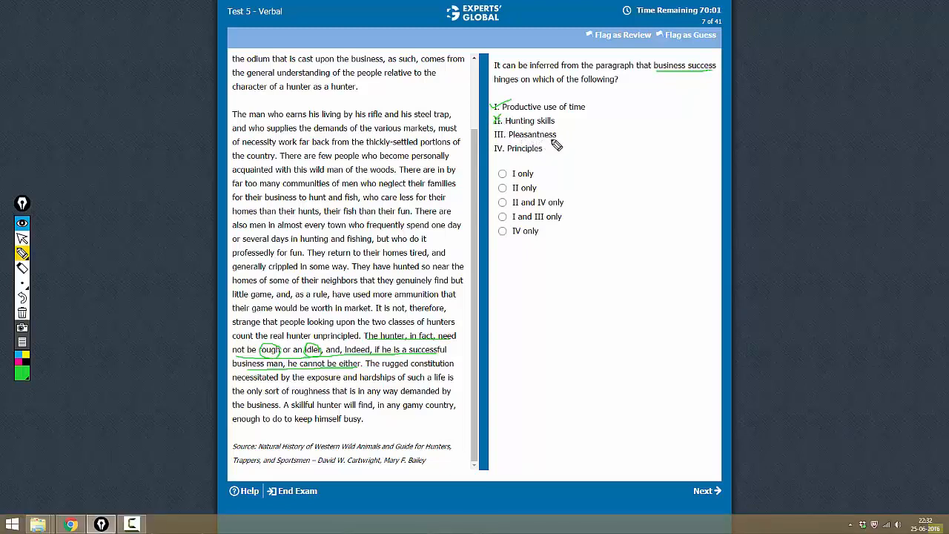
Step: Put a green check mark beside statement III about pleasantness
{"action": "left_click", "coordinate": [495, 134]}
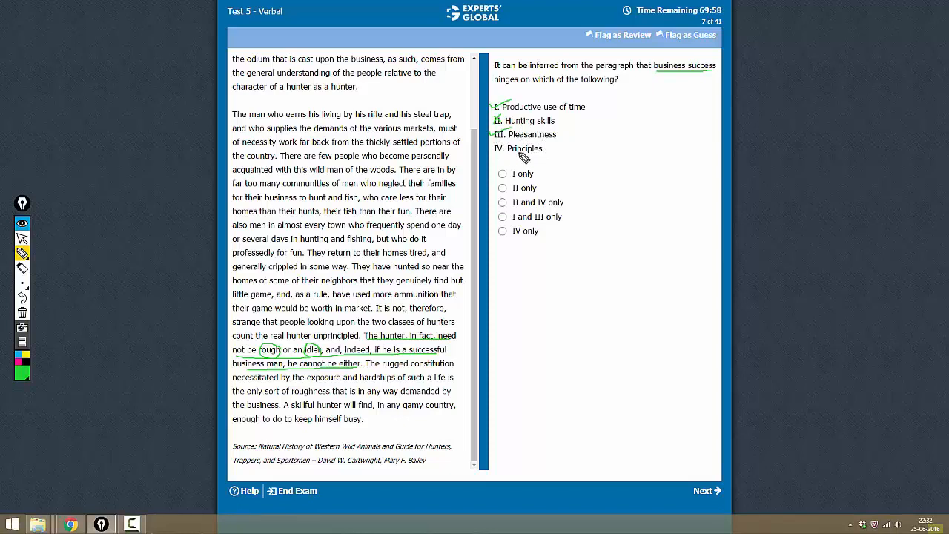